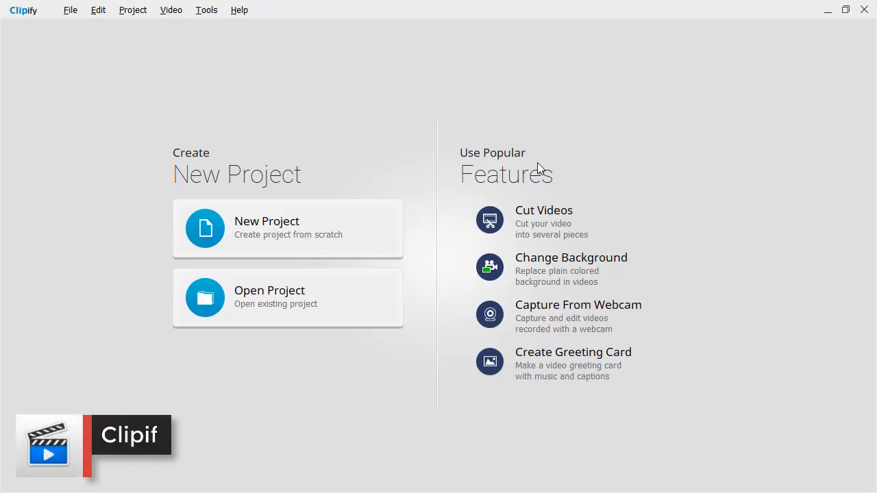
mouse_move(538, 355)
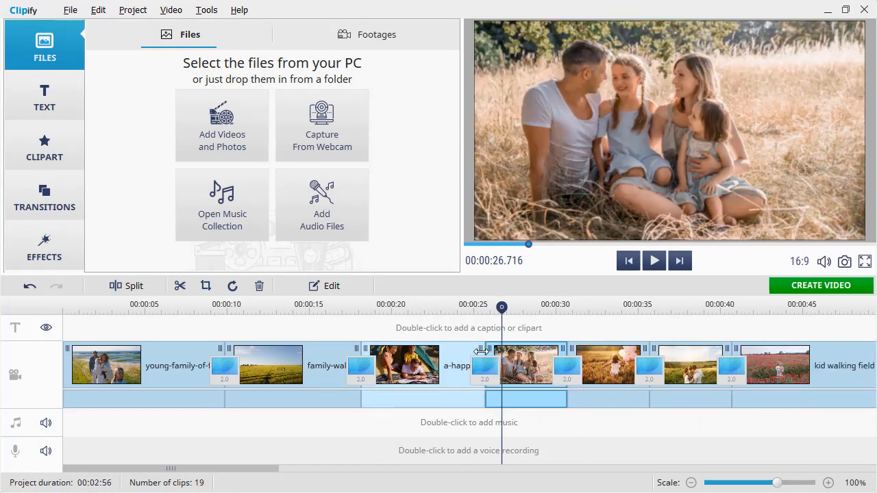
- Select a clip in the winter project and open its Custom speed settings
click(126, 286)
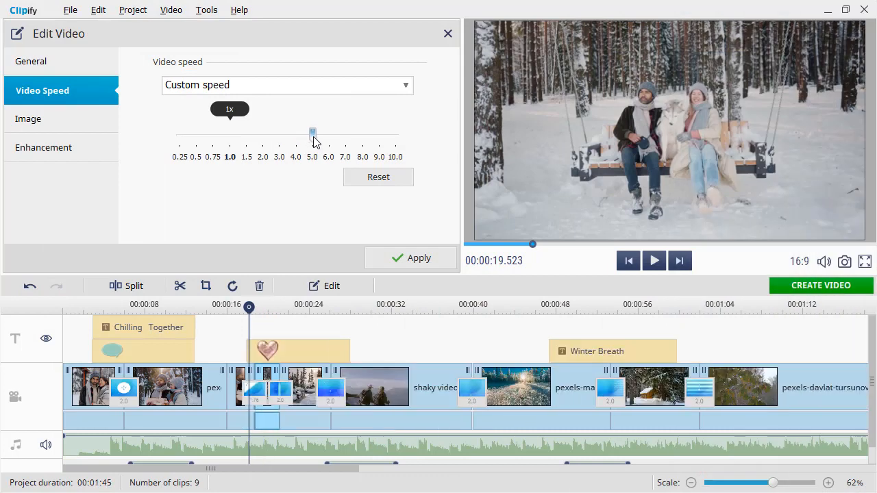
- Toggle auto enhancement on and off, then reshape the clip's brightness curve
click(43, 147)
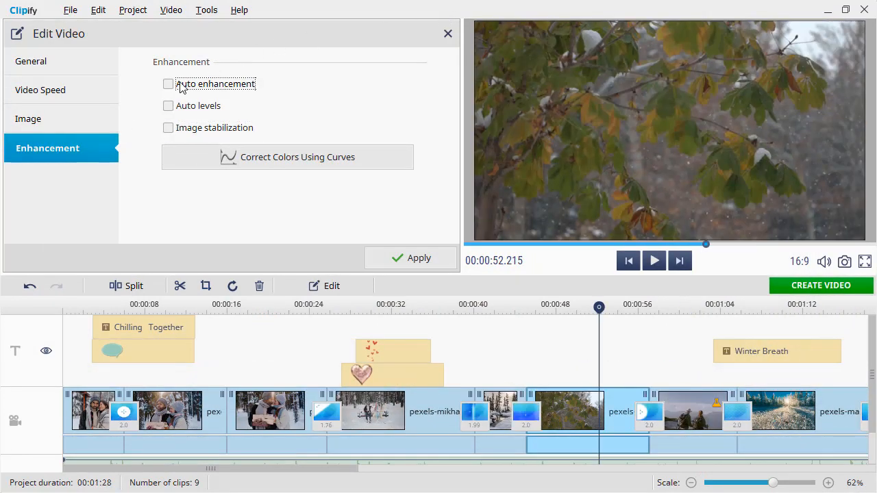
click(167, 84)
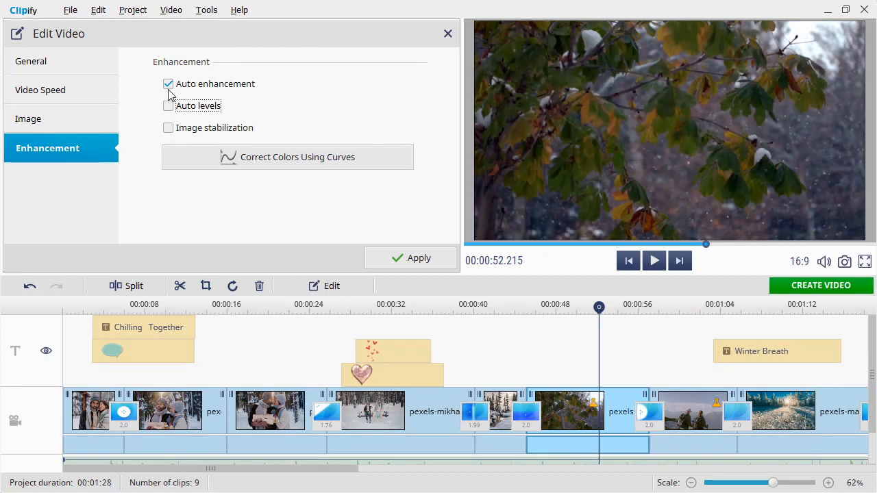
click(168, 83)
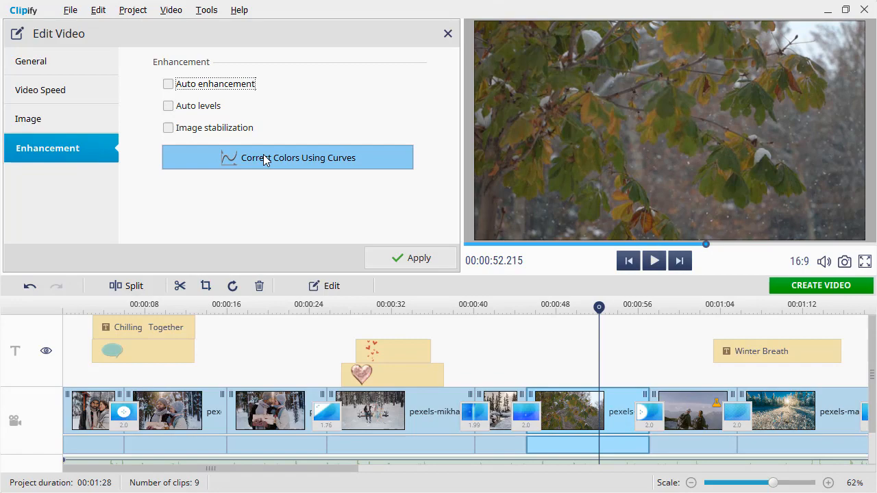
click(297, 158)
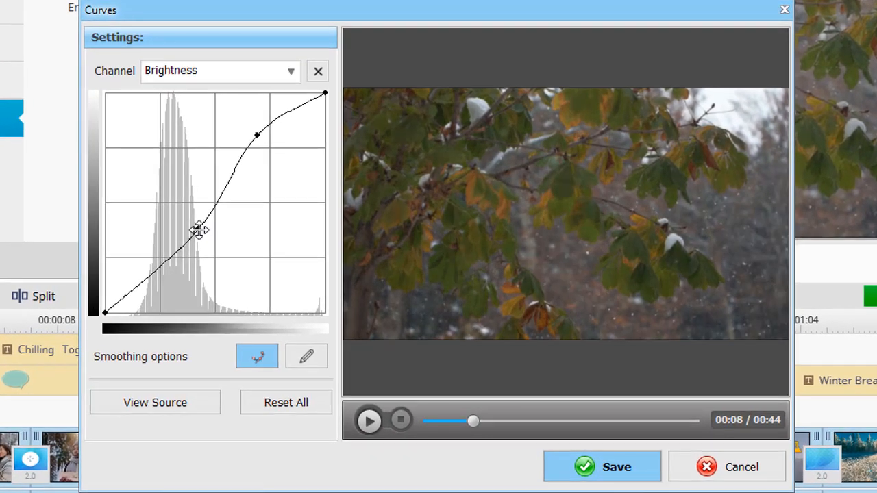
drag(199, 231, 172, 254)
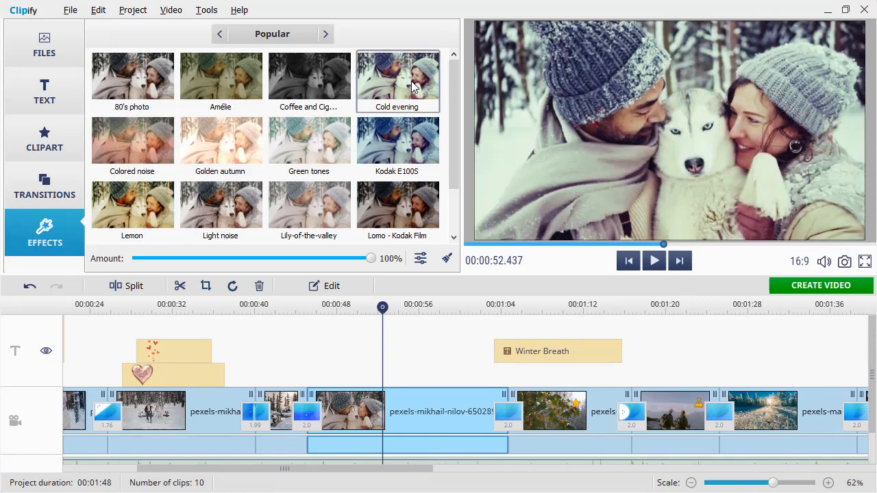
- Add Lemon at 83% plus vignetting to the husky clip and save as a preset
click(131, 205)
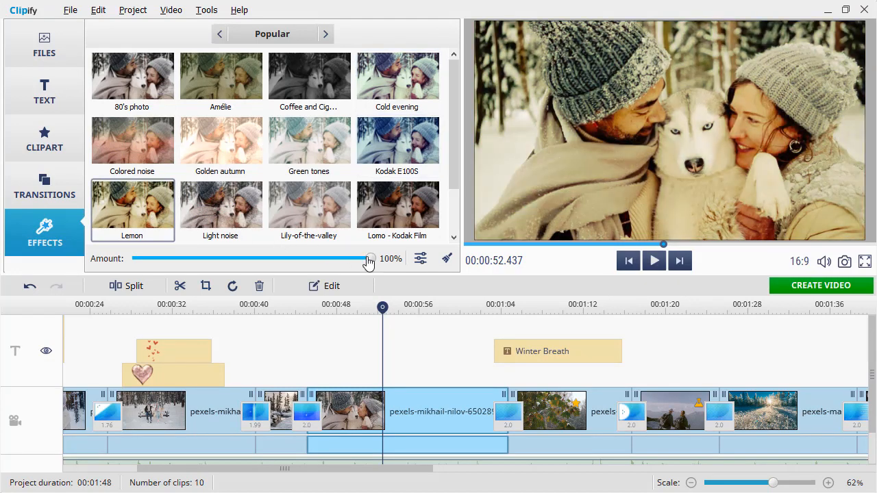
drag(369, 259, 330, 258)
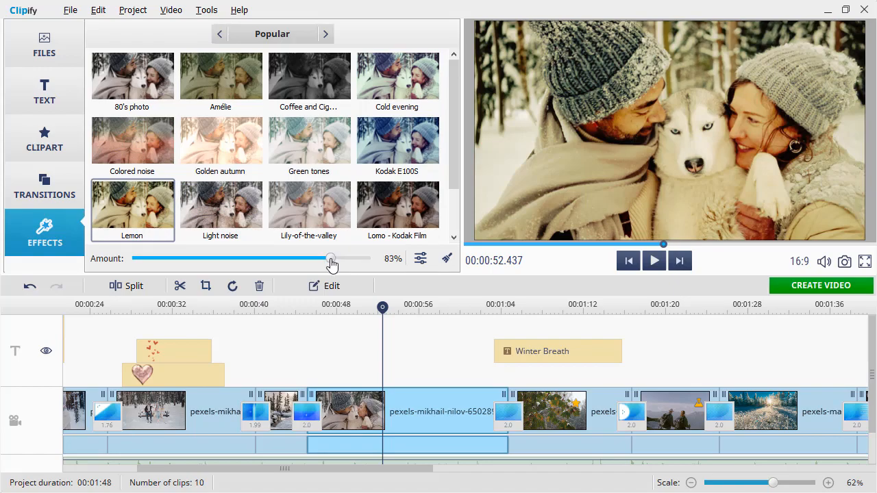
click(97, 109)
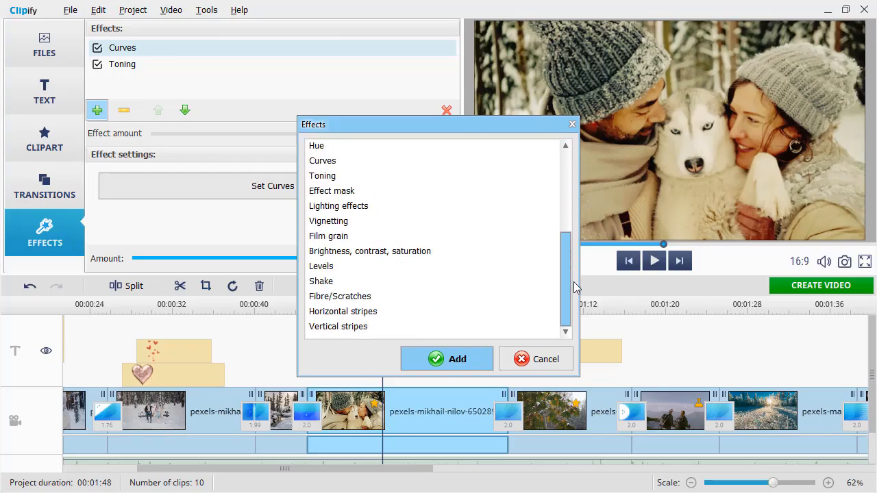
click(446, 358)
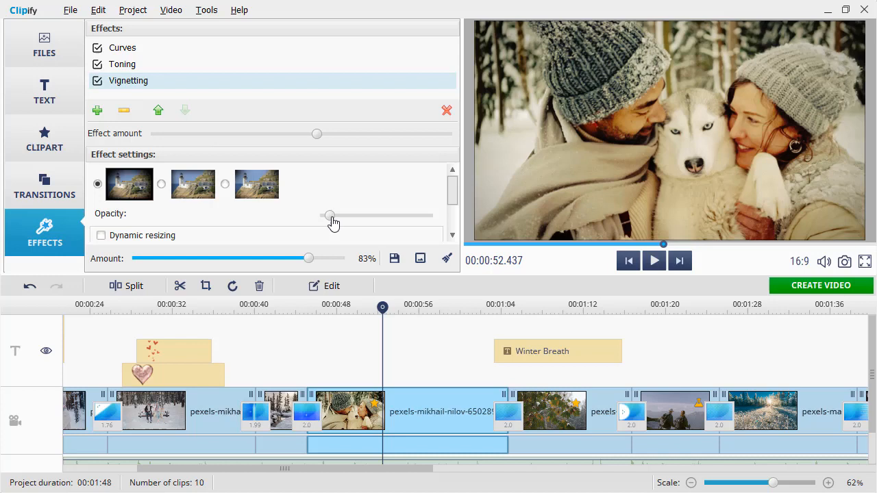
click(394, 259)
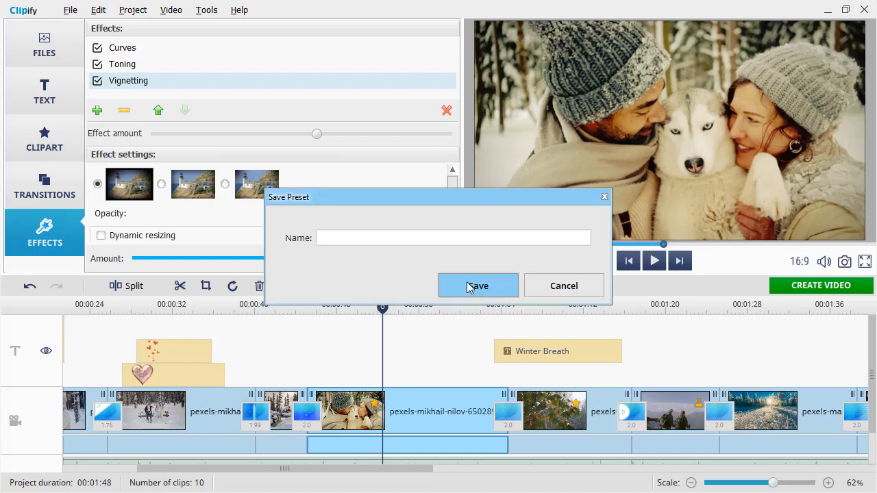
click(478, 286)
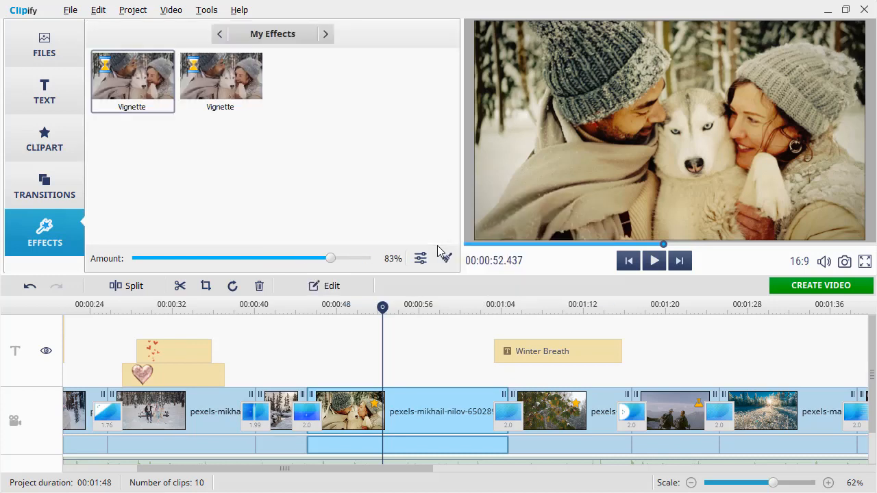
- Pick a title template and enter 'Winter Magic' with subtitle 'Vacation 2021'
click(44, 91)
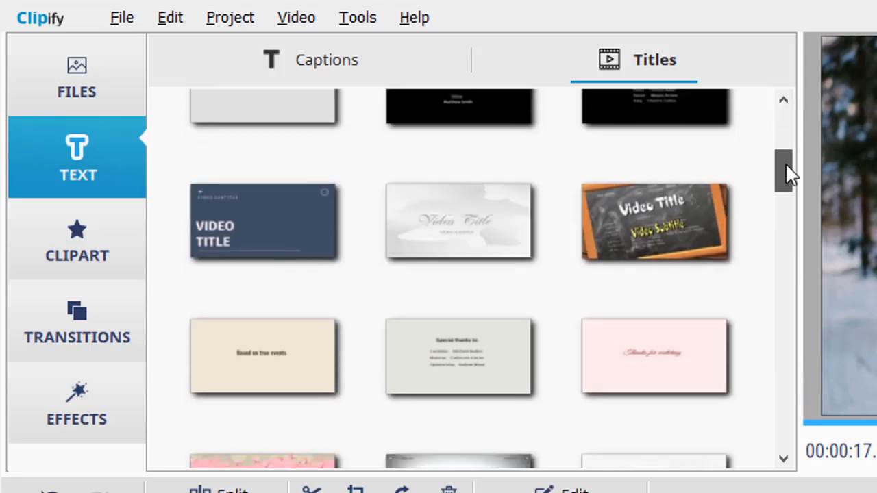
scroll(down, 3)
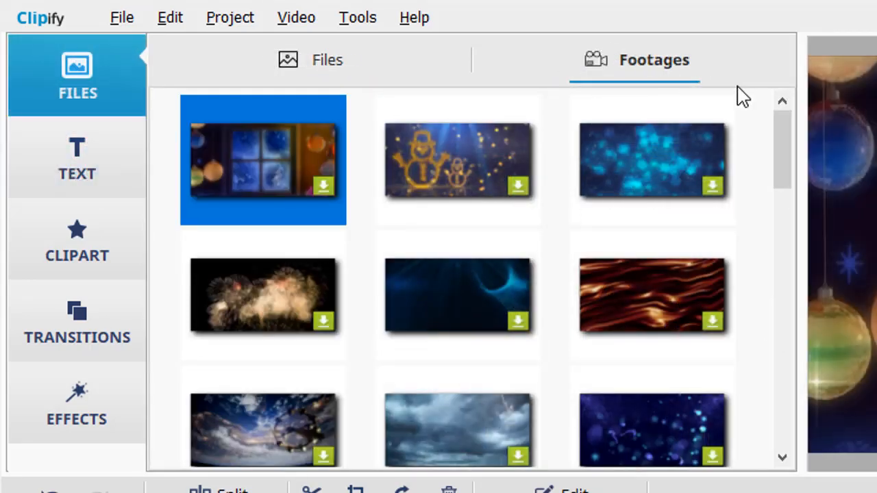
scroll(down, 3)
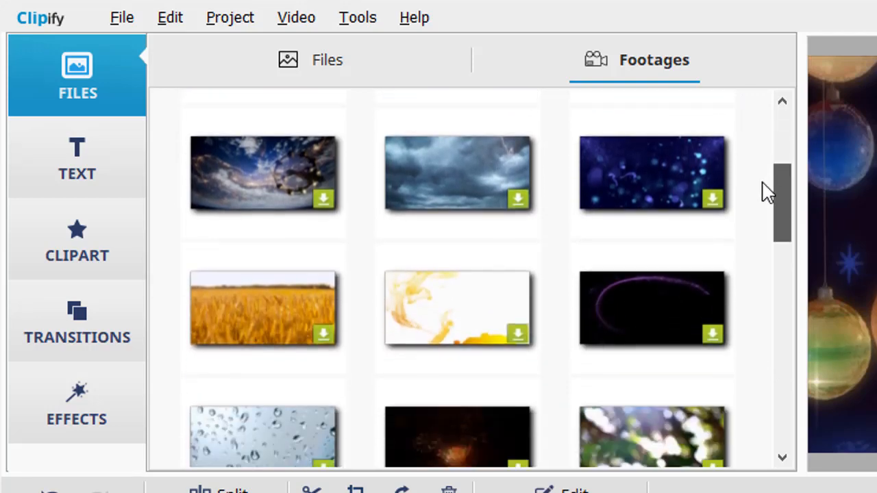
scroll(down, 3)
text(L)
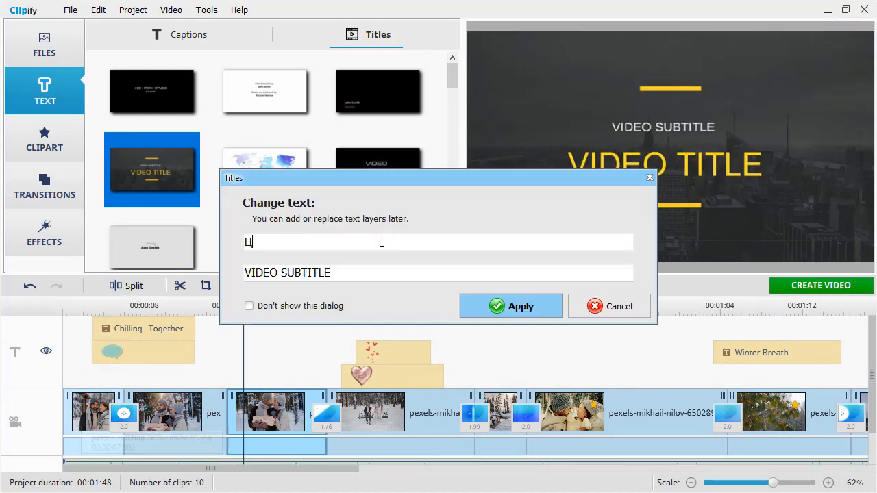
text(Vacation 2021)
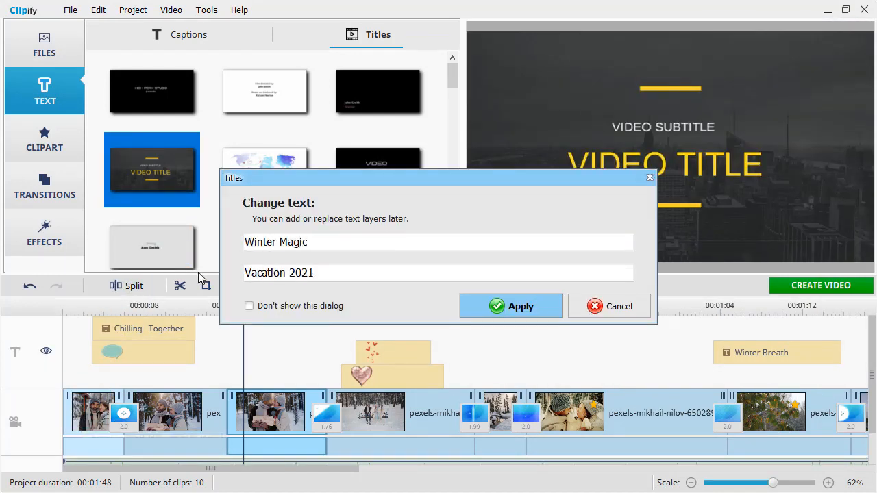
click(510, 306)
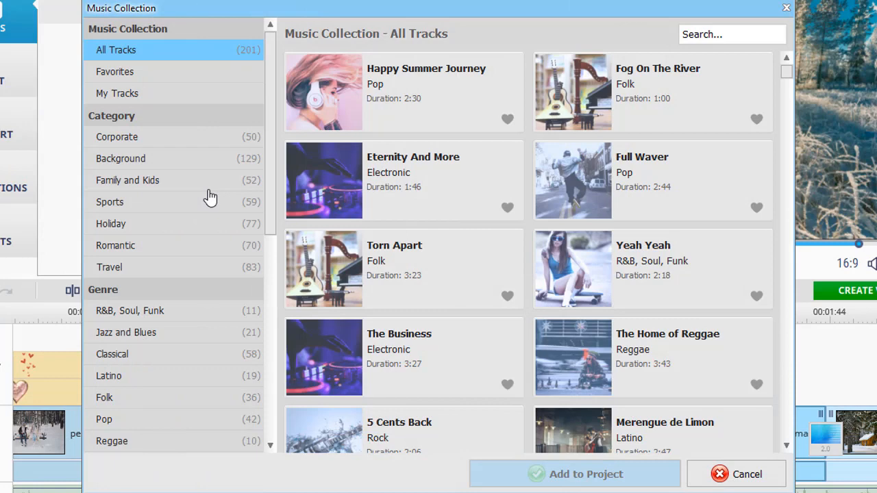
- Browse the R&B, Jazz and Blues, and Fast-Paced music categories
click(130, 311)
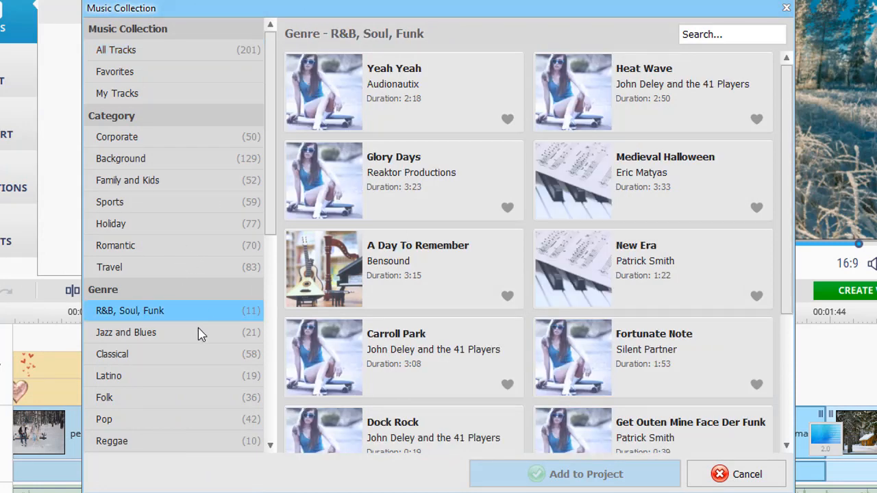
click(126, 333)
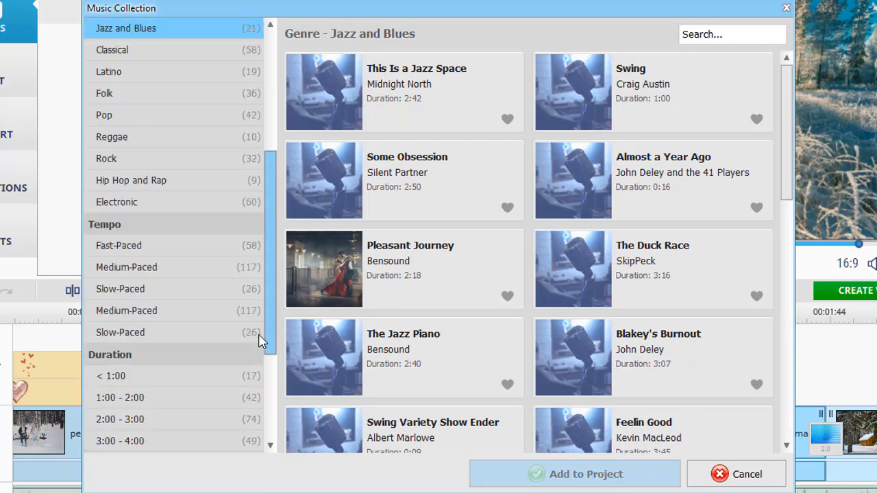
click(119, 245)
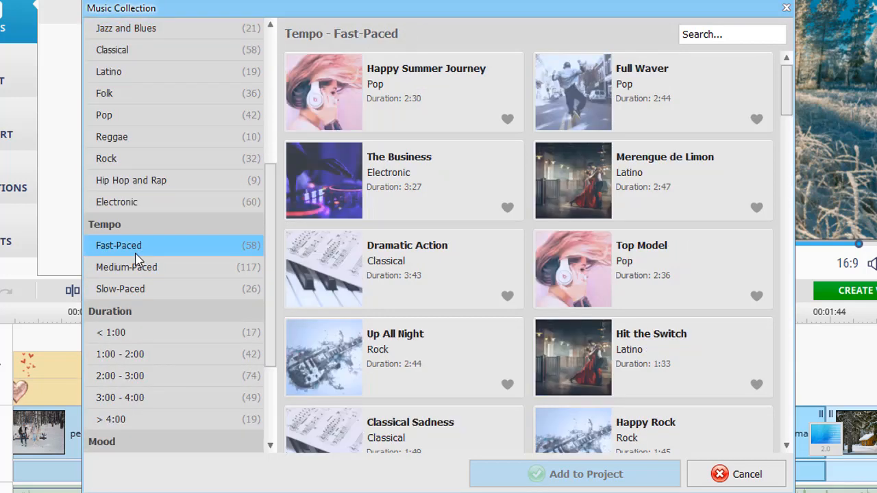
click(119, 354)
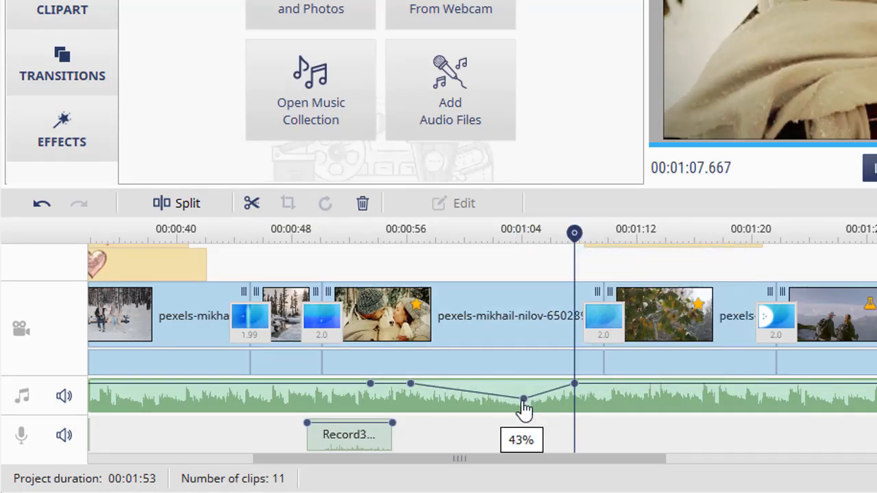
- Drag the music volume point down to 32%, then back up to 43%
drag(524, 399, 409, 402)
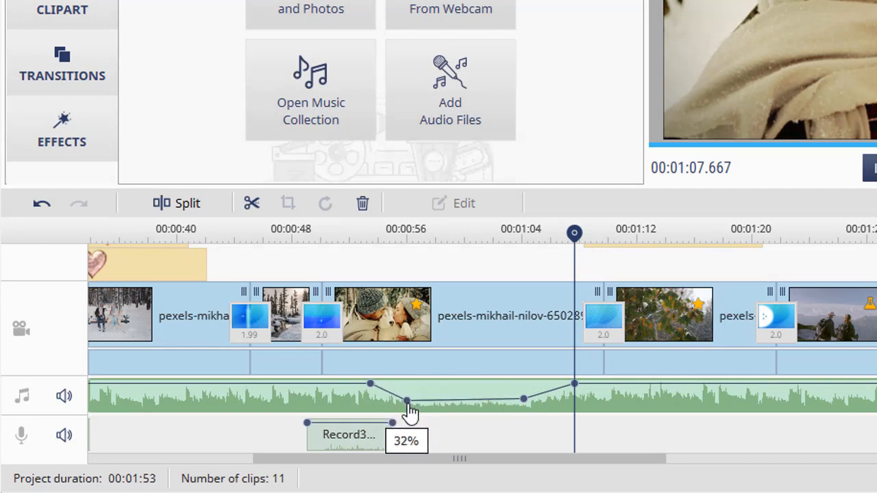
drag(407, 403, 408, 400)
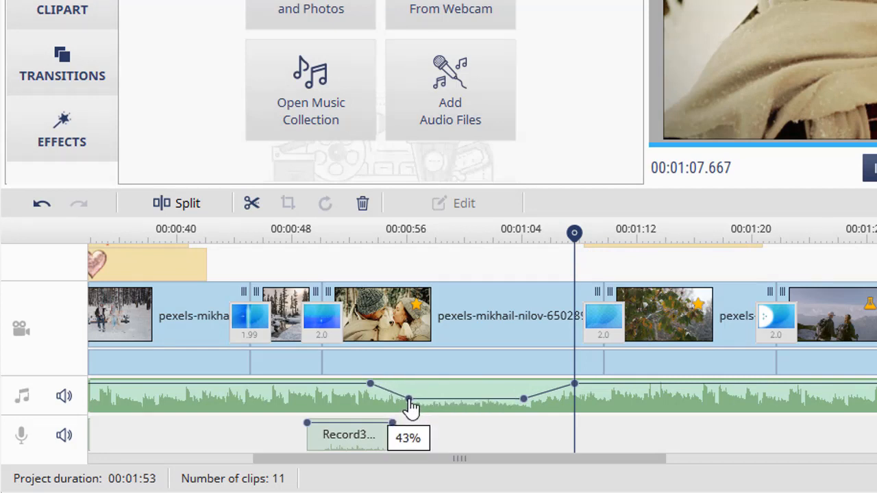
click(450, 8)
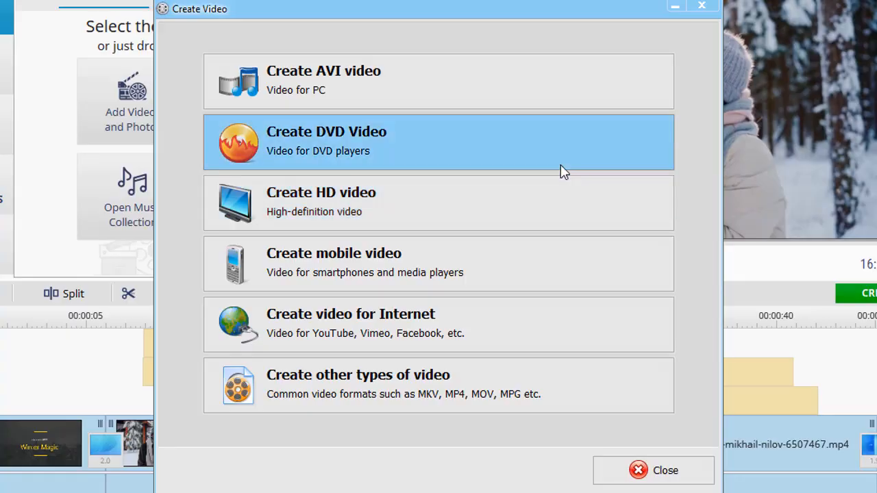
mouse_move(524, 277)
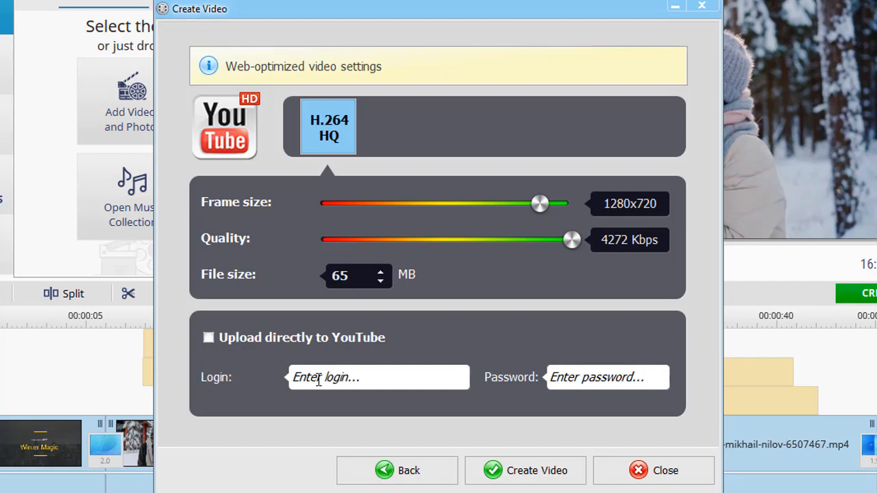
- Enter a value in the YouTube HD export settings and confirm
text(1)
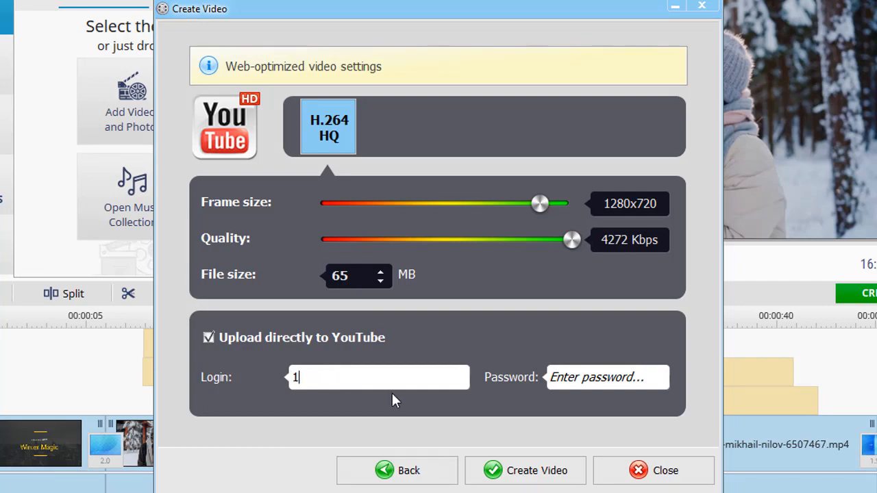
click(654, 471)
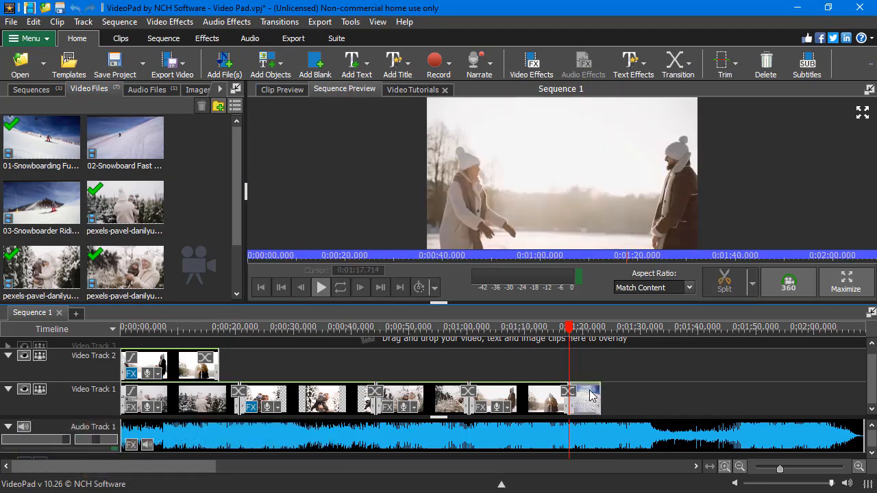
- View the music track's audio effects, then bring up the Templates wizard
click(583, 65)
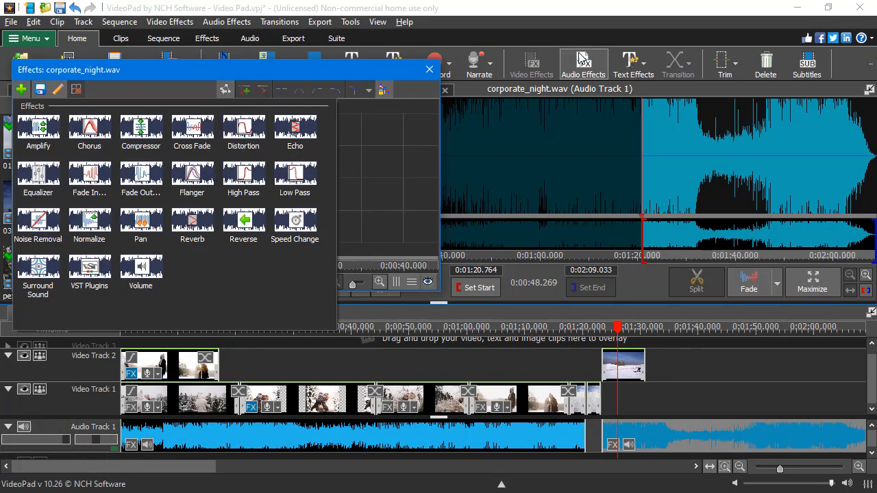
click(140, 174)
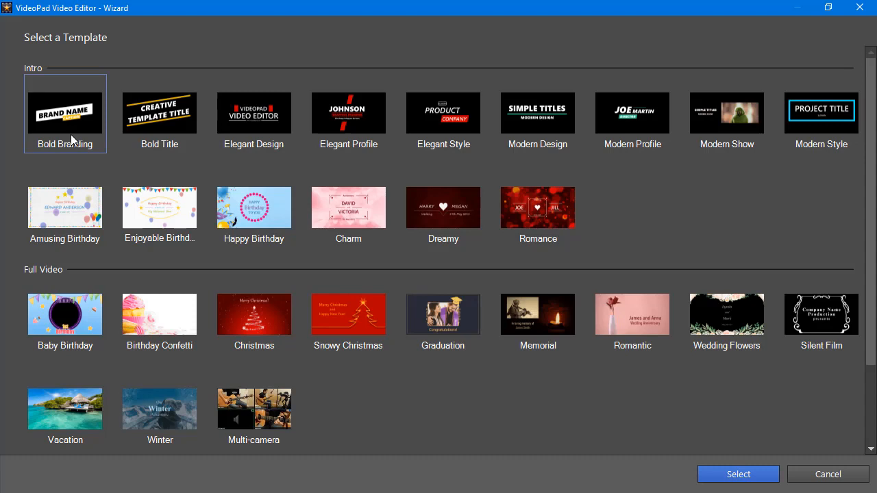
- Try the Bold Branding template, then choose Silent Film
click(65, 314)
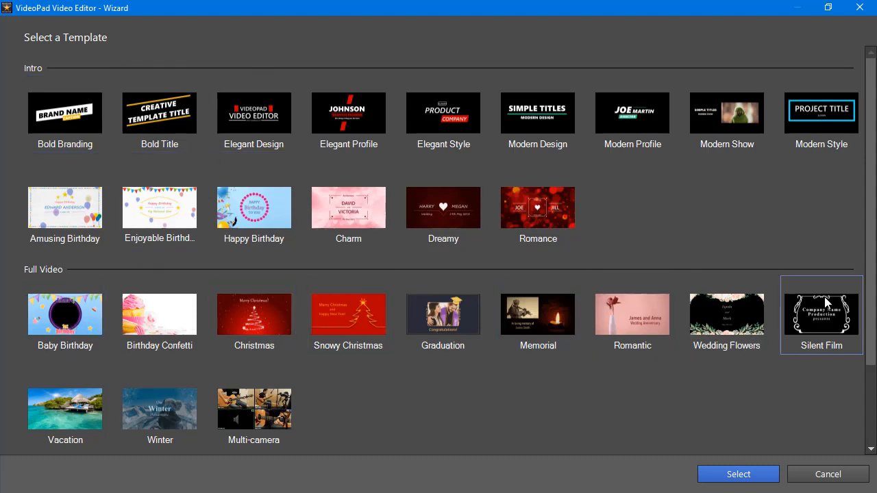
click(738, 474)
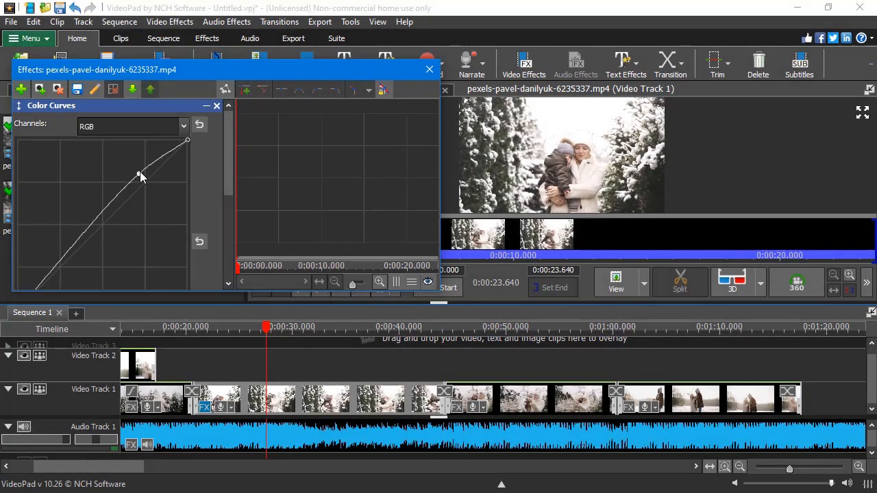
- Bend the Color Curves RGB curve upward on the snowy mother-and-child clip
click(163, 38)
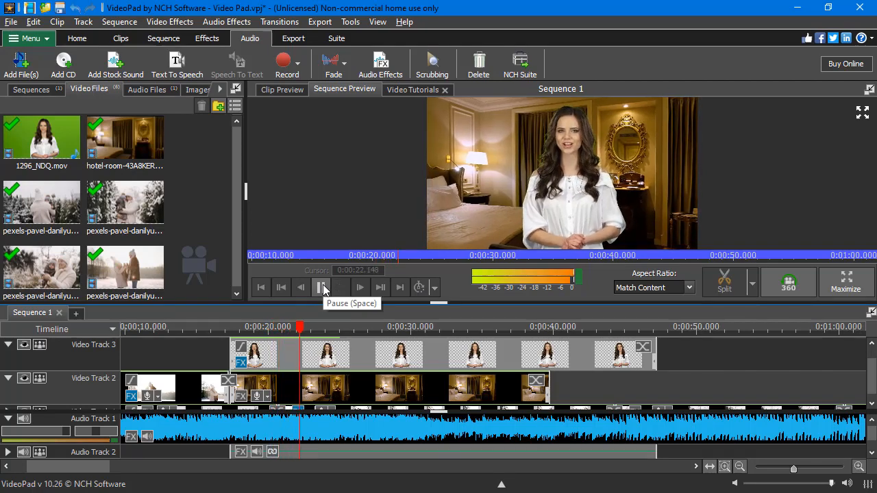
- Pause and resume the green-screen composite, then browse classic music in the stock sound library
click(321, 287)
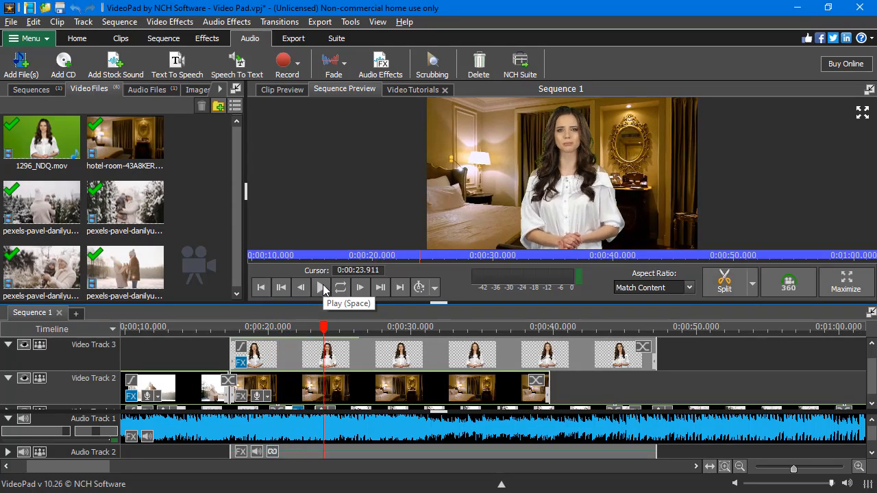
click(321, 287)
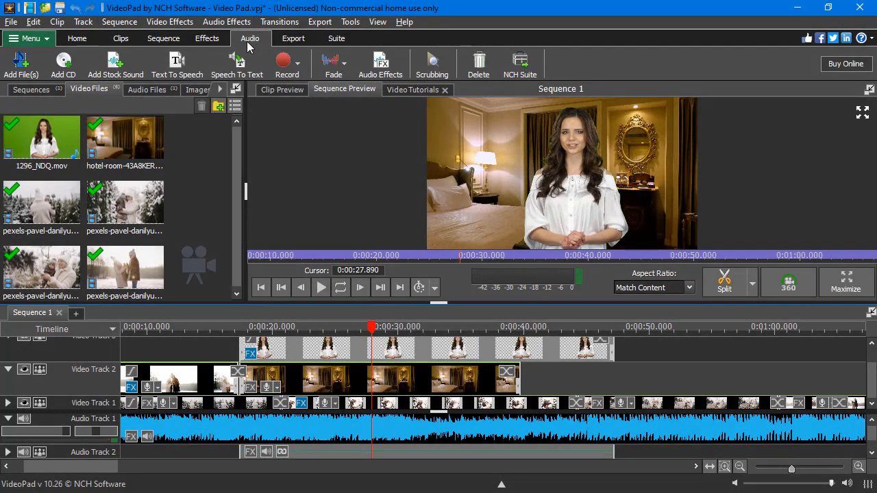
click(115, 65)
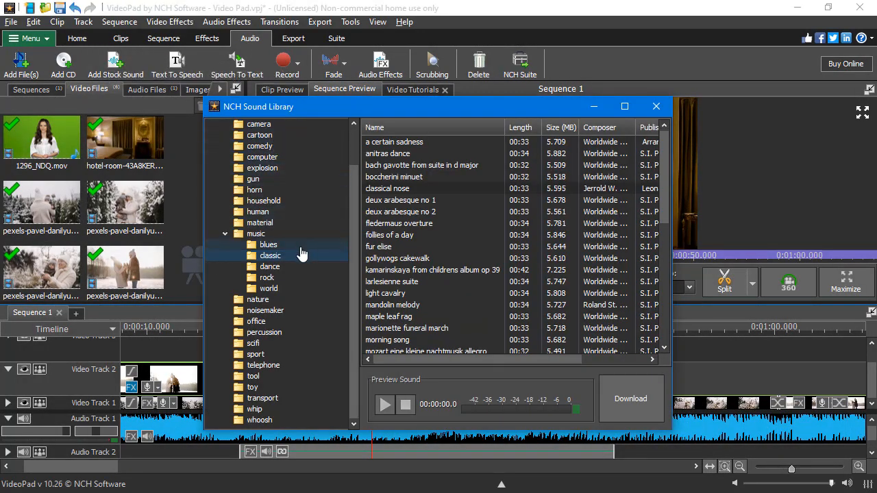
click(656, 106)
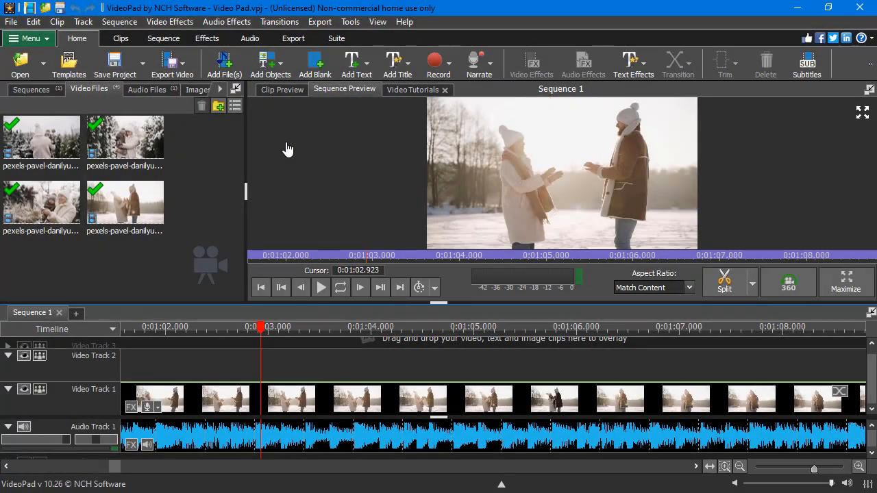
- Show VideoPad's export destinations, including video file, disc, image sequence, YouTube, Vimeo and cloud
click(294, 37)
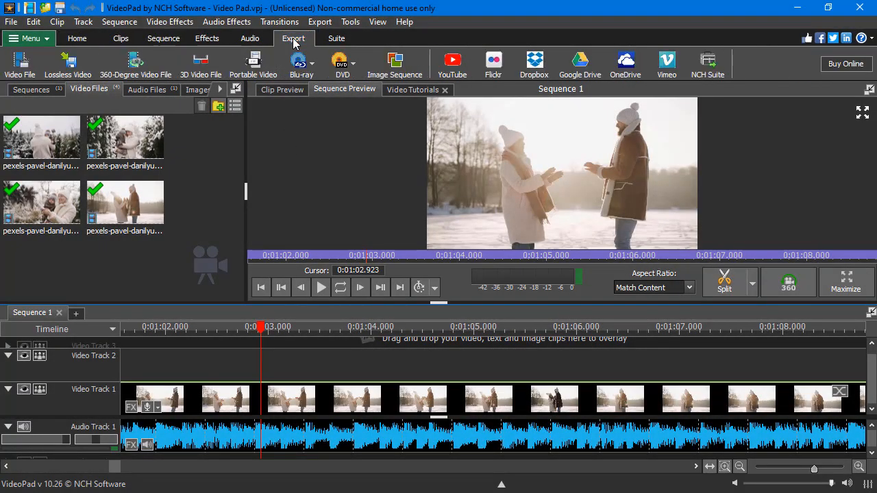
mouse_move(68, 65)
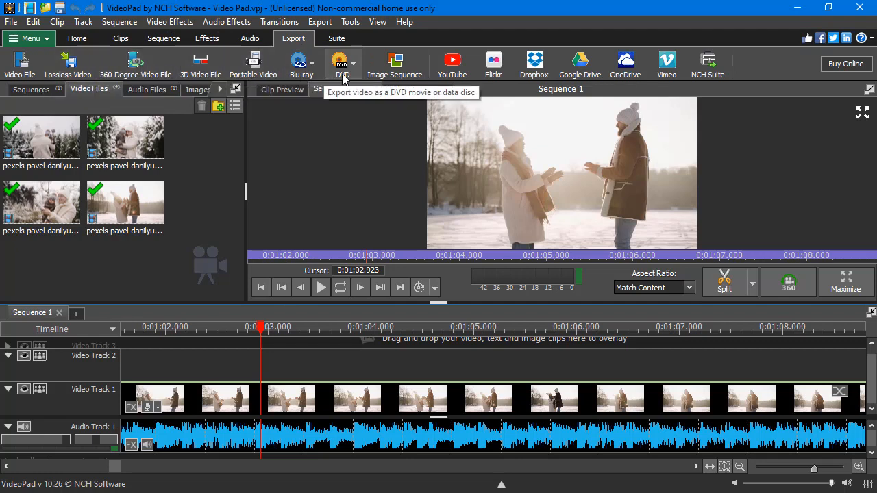
mouse_move(494, 65)
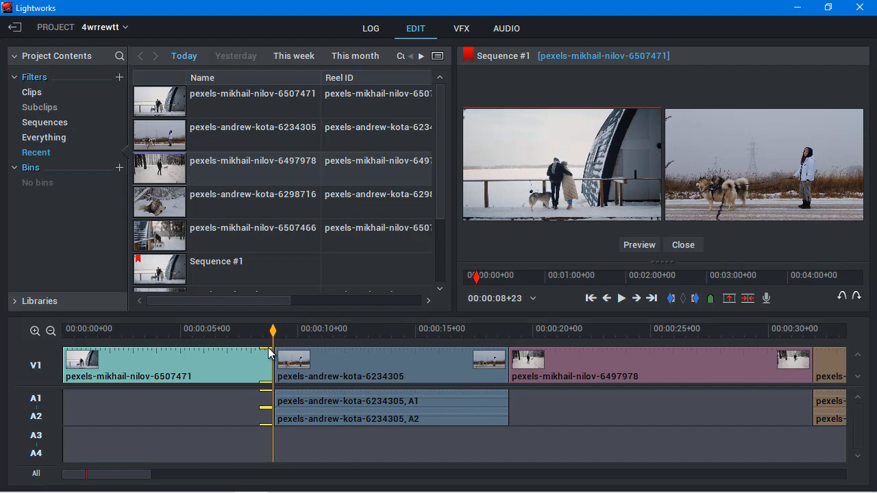
- Open the VFX tab for the first snowy clip to add colour correction
click(460, 28)
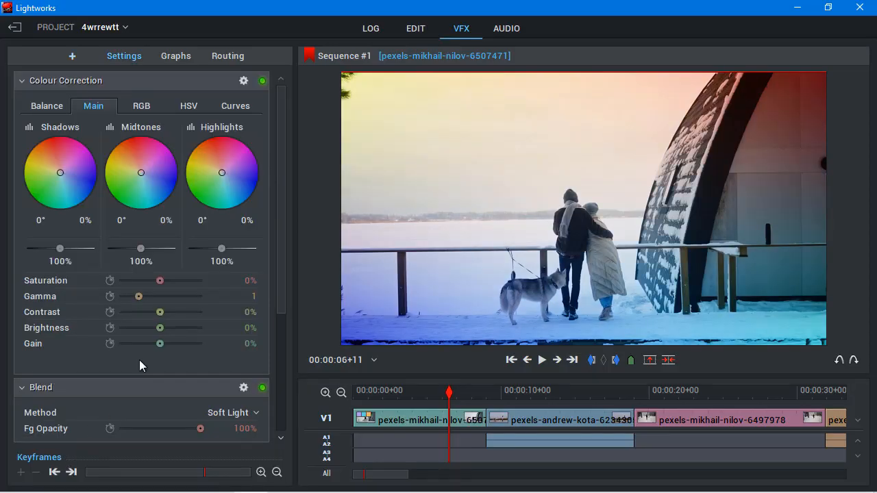
- Open the add-effect list in the VFX panel and scroll through the DVE presets
click(230, 411)
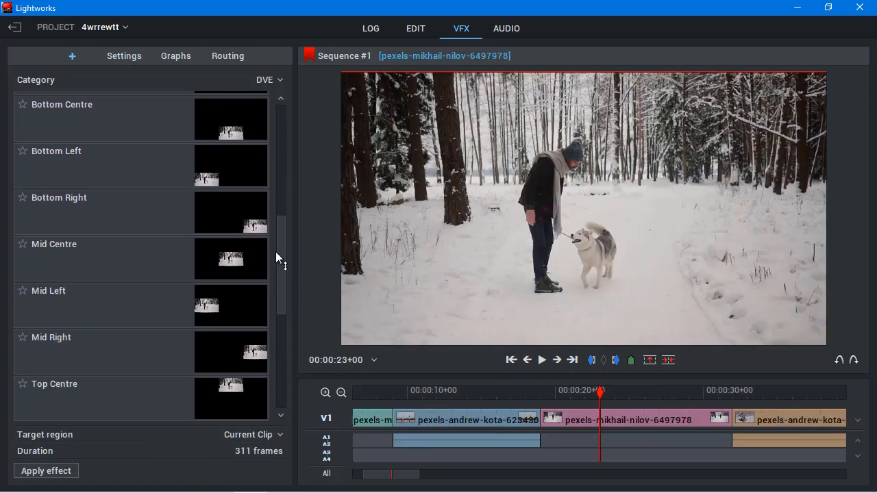
scroll(down, 3)
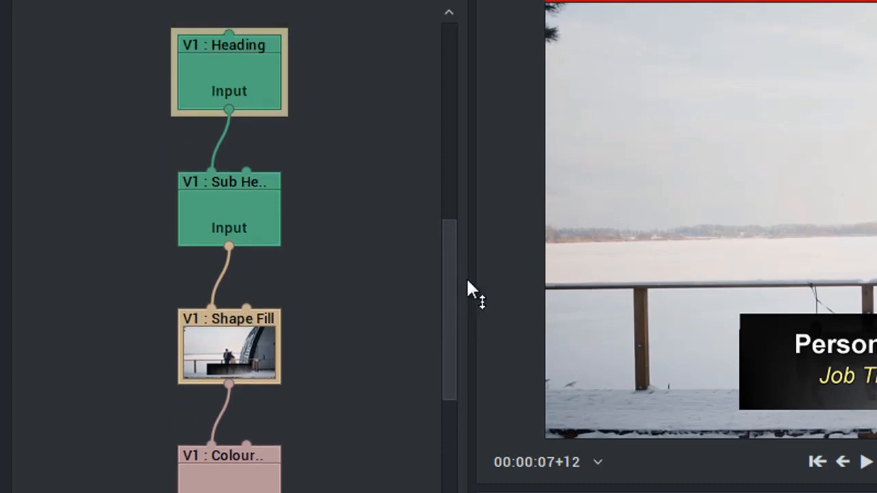
- Scroll down and back up through the clip's node graph, from Heading to source footage
scroll(down, 3)
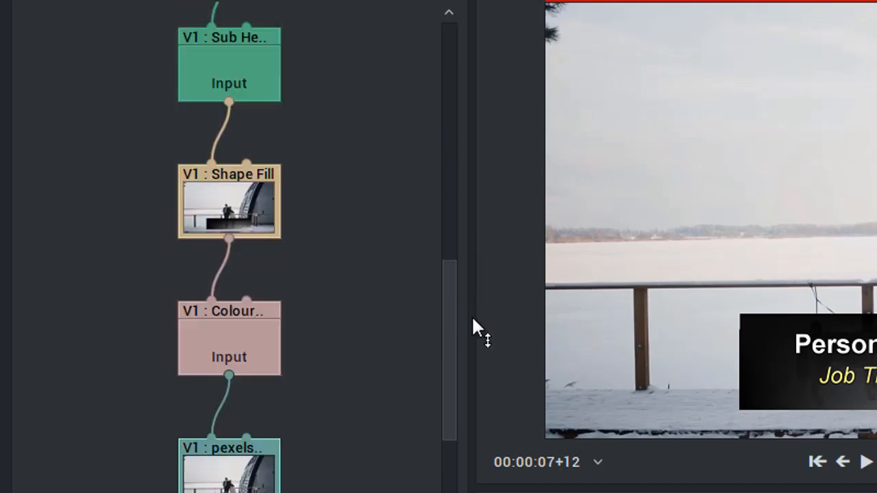
scroll(up, 3)
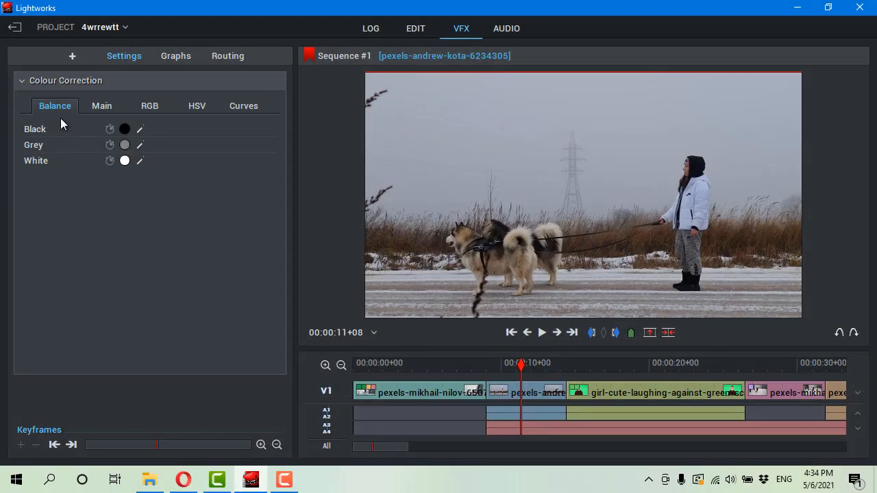
- Look through the RGB, HSV and Curves tabs, then shift the Shadows colour wheel
click(149, 106)
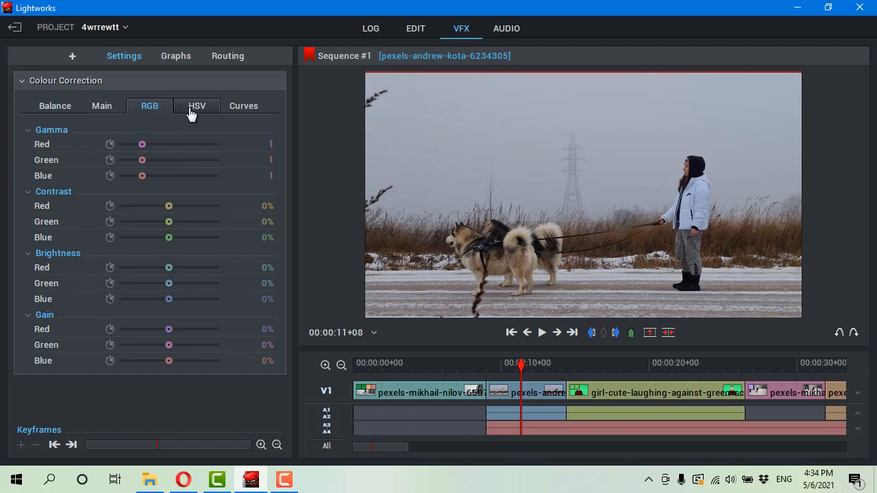
click(197, 106)
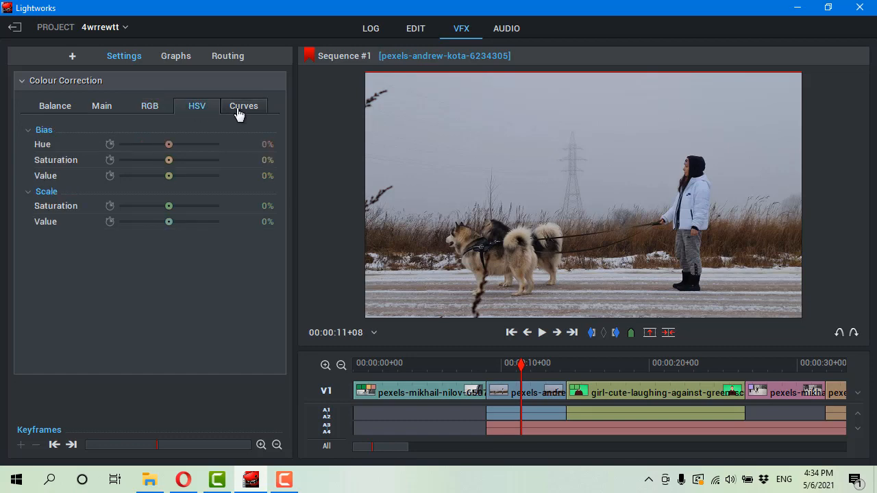
click(102, 105)
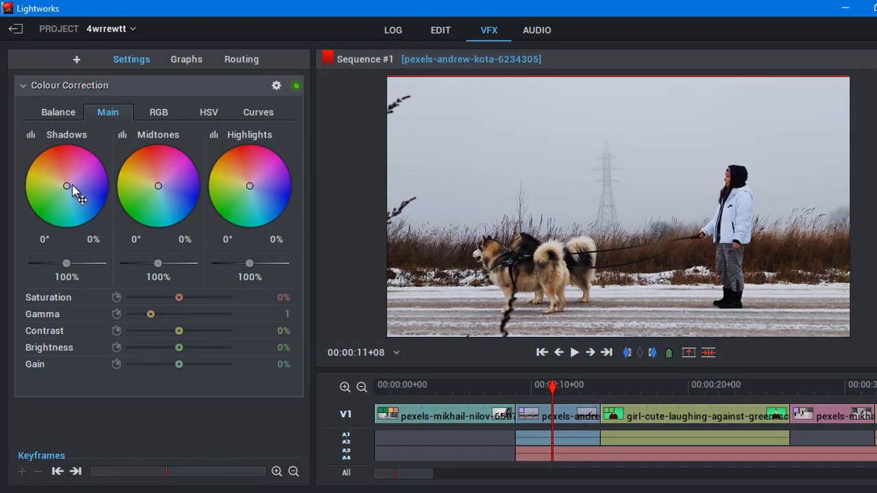
drag(66, 185, 64, 168)
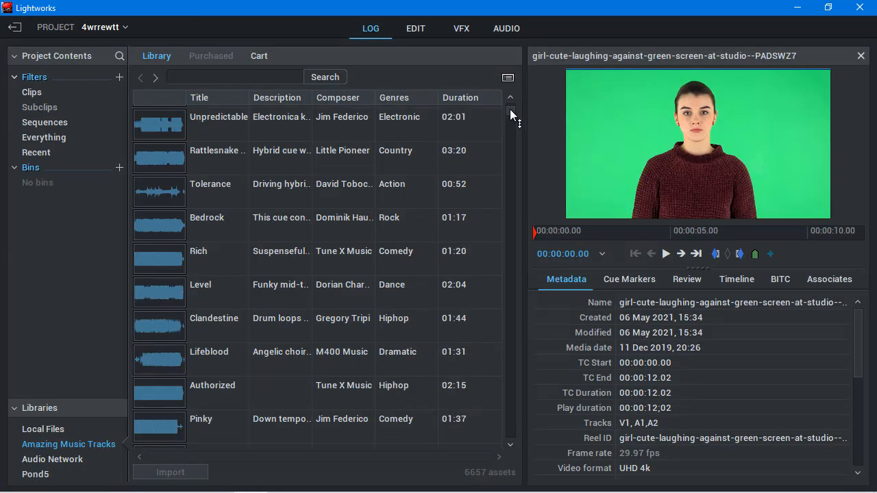
mouse_move(292, 171)
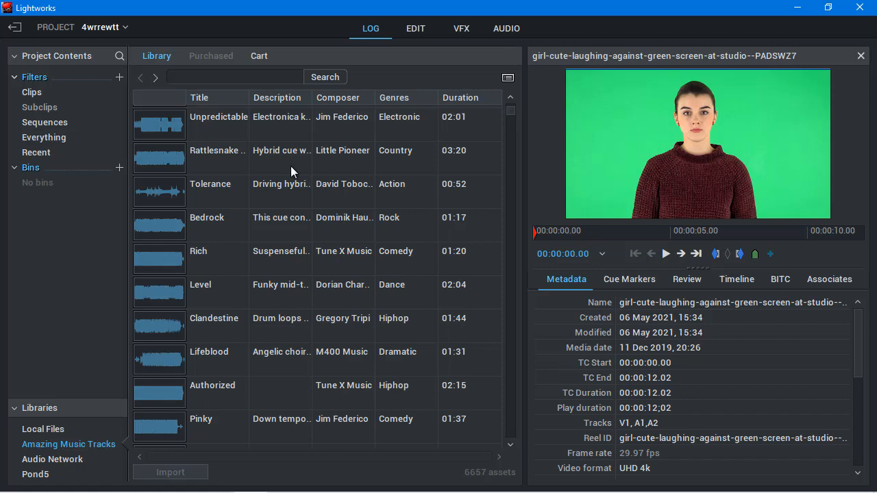
- Select the comedy track 'Rich' in Amazing Music Tracks and import it
click(219, 258)
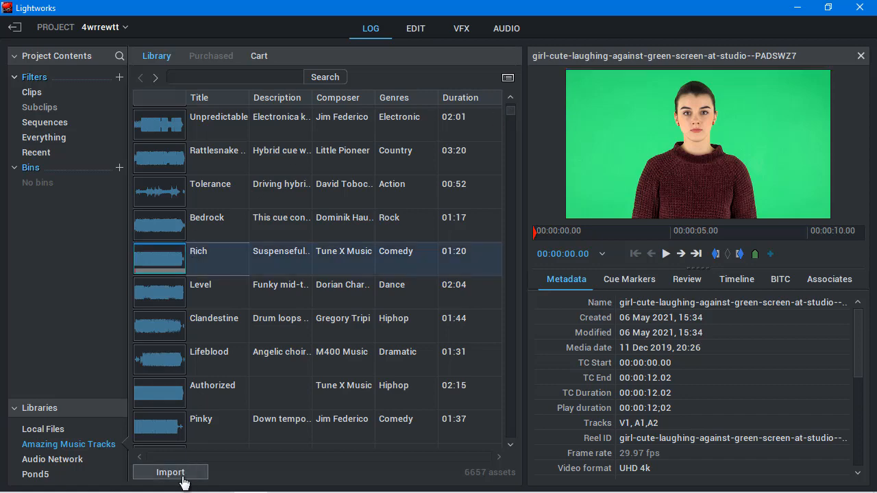
click(506, 28)
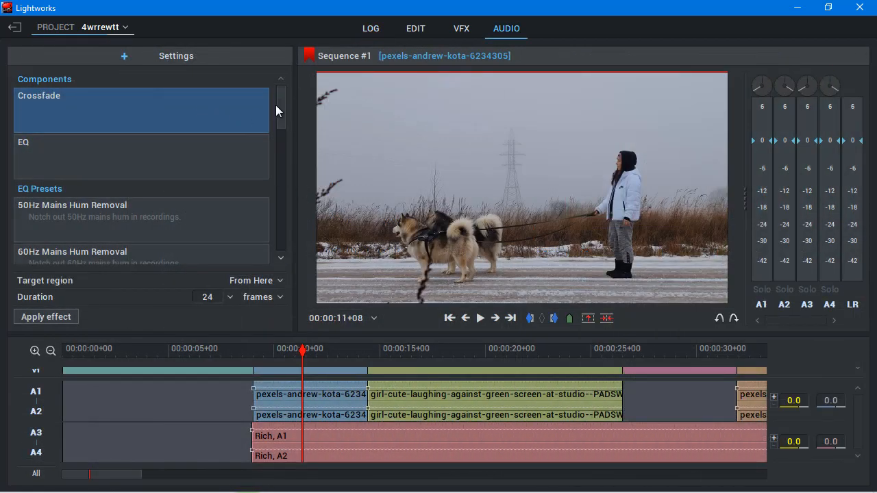
scroll(down, 3)
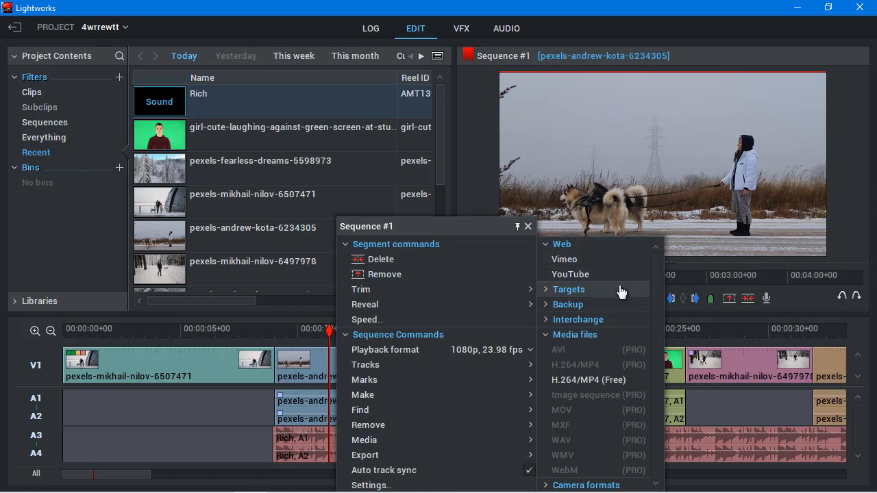
mouse_move(610, 485)
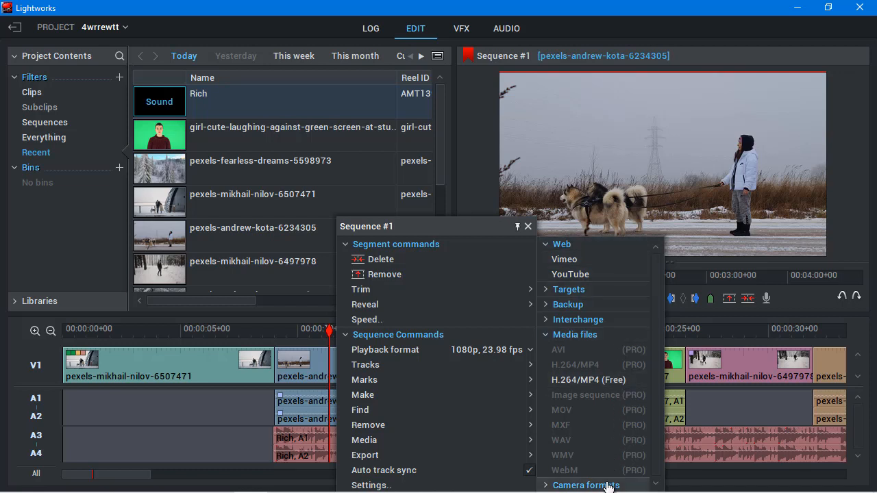